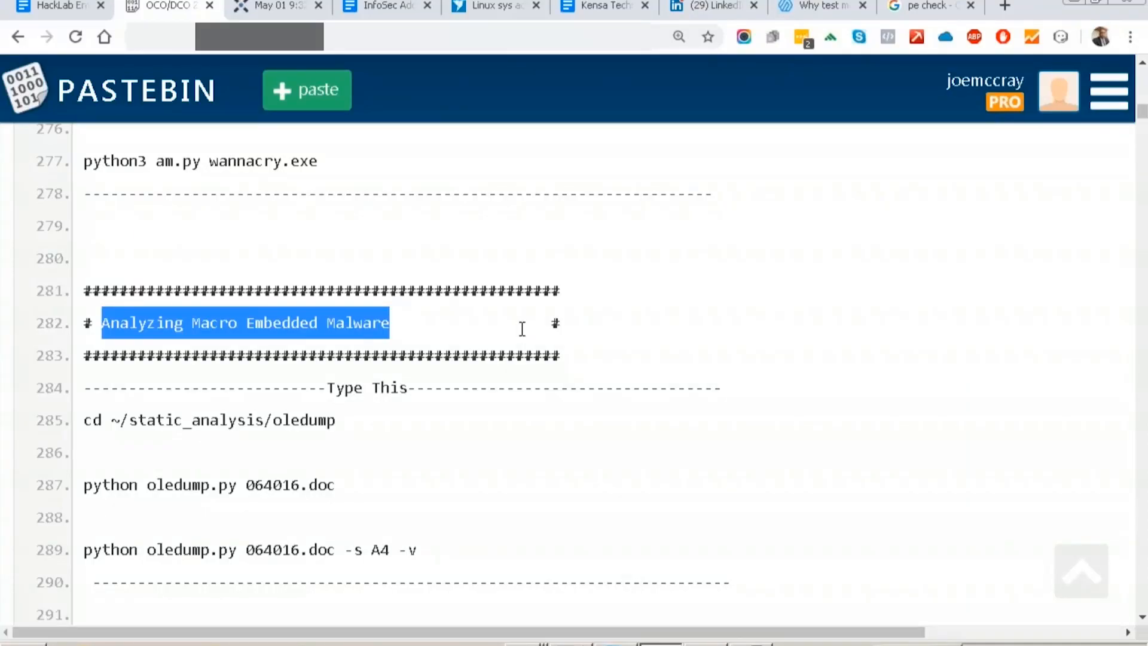
pyautogui.moveTo(646, 117)
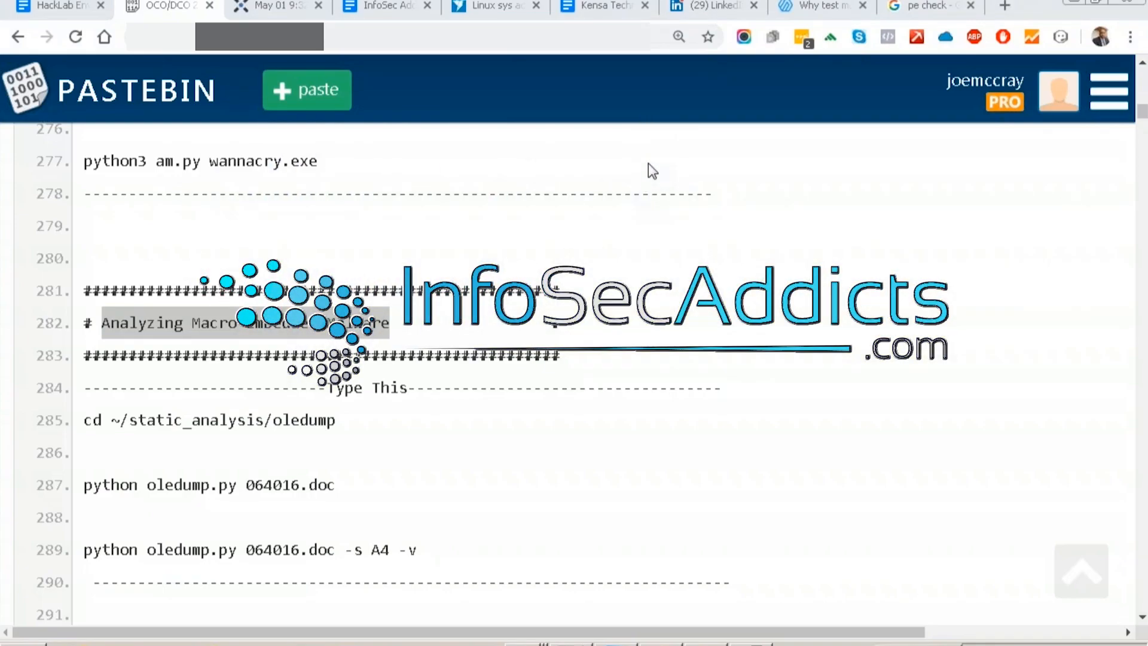
pyautogui.moveTo(598, 133)
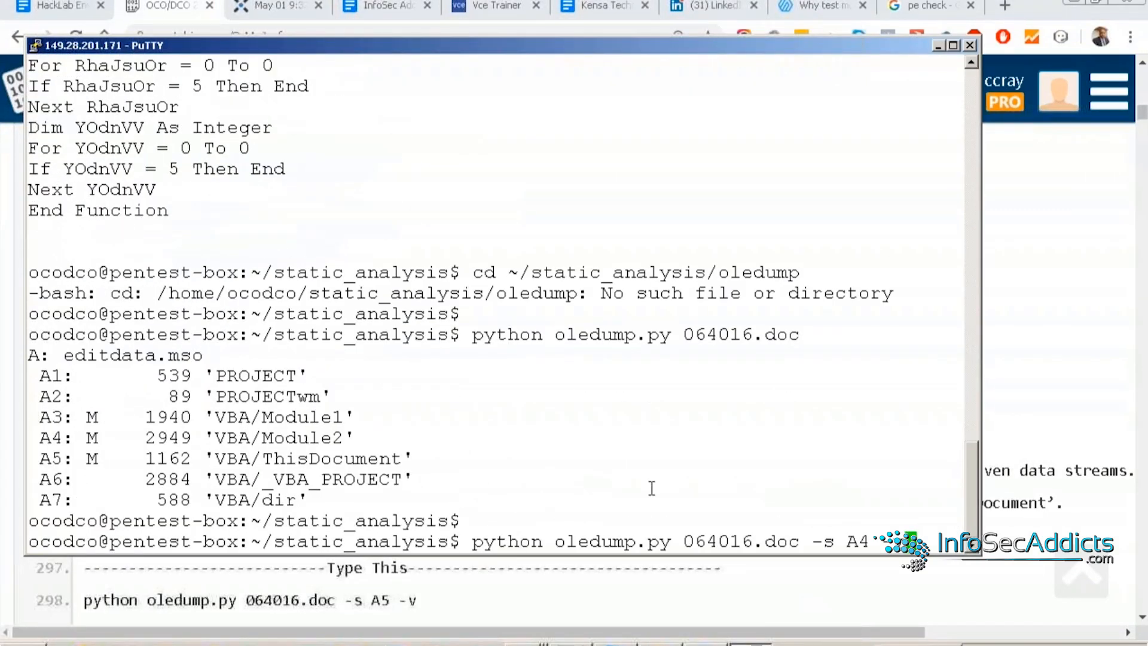
# Highlight the oledump tool name and the stream list A1–A6 of 064016.doc.
pyautogui.doubleClick(737, 541)
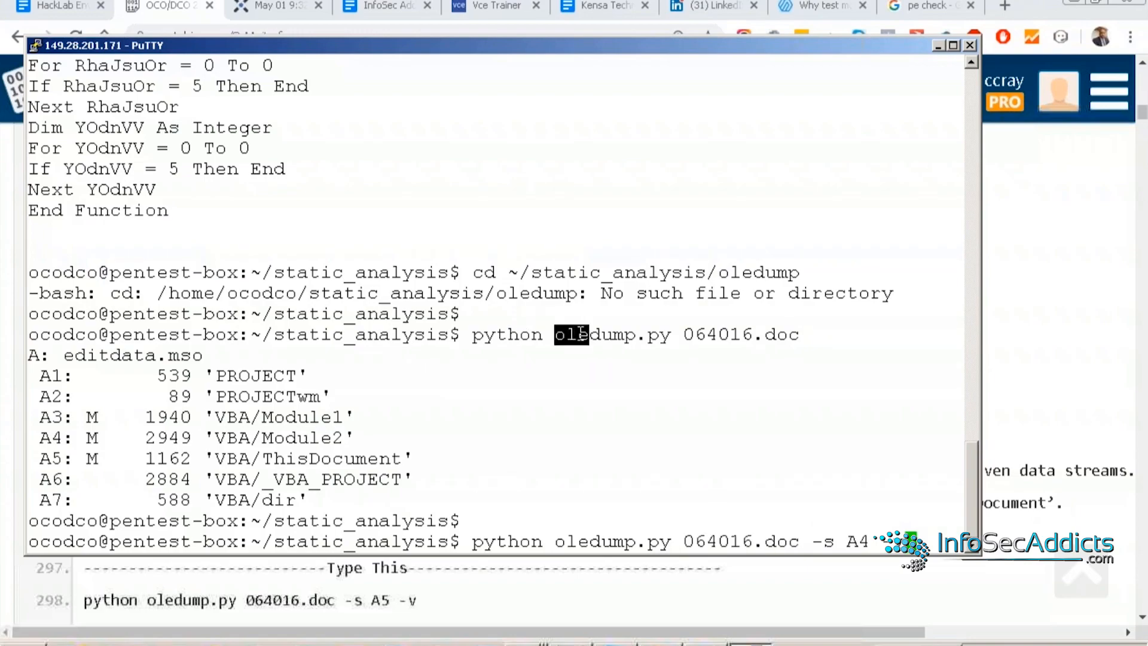
pyautogui.moveTo(592, 385)
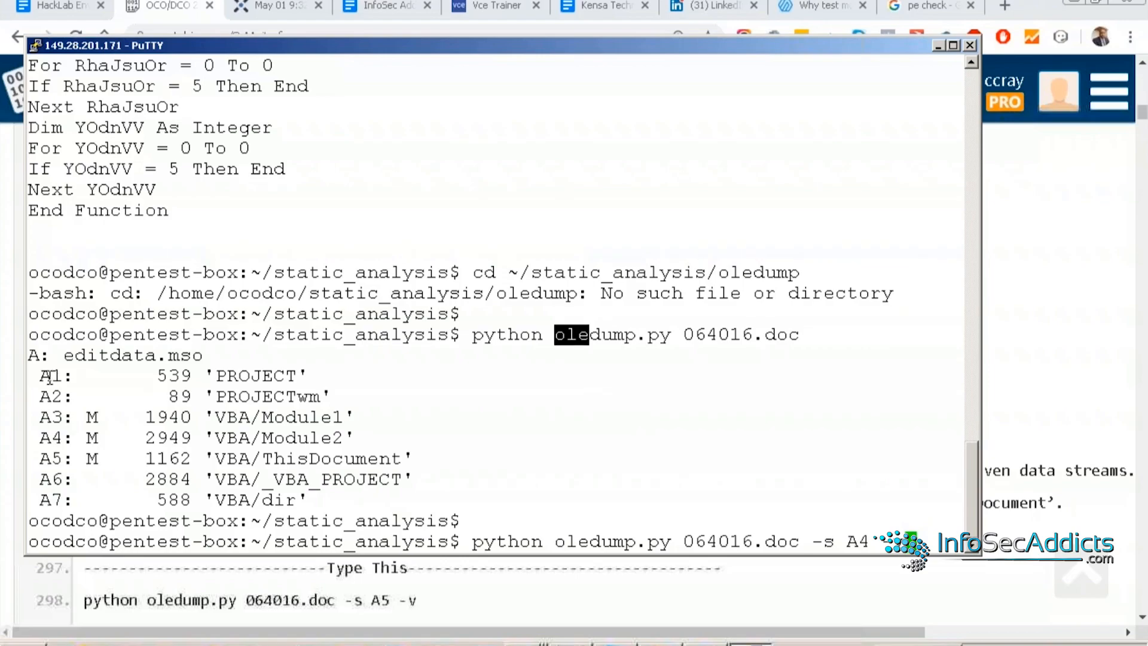
pyautogui.moveTo(44, 375); pyautogui.dragTo(325, 479)
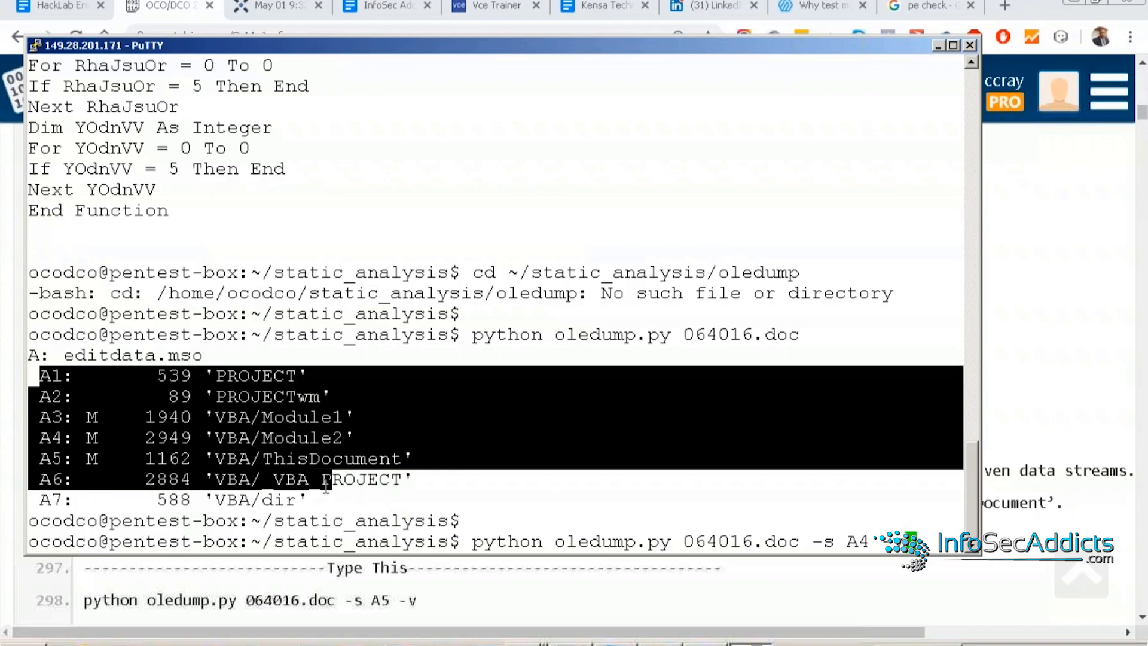
pyautogui.moveTo(366, 480)
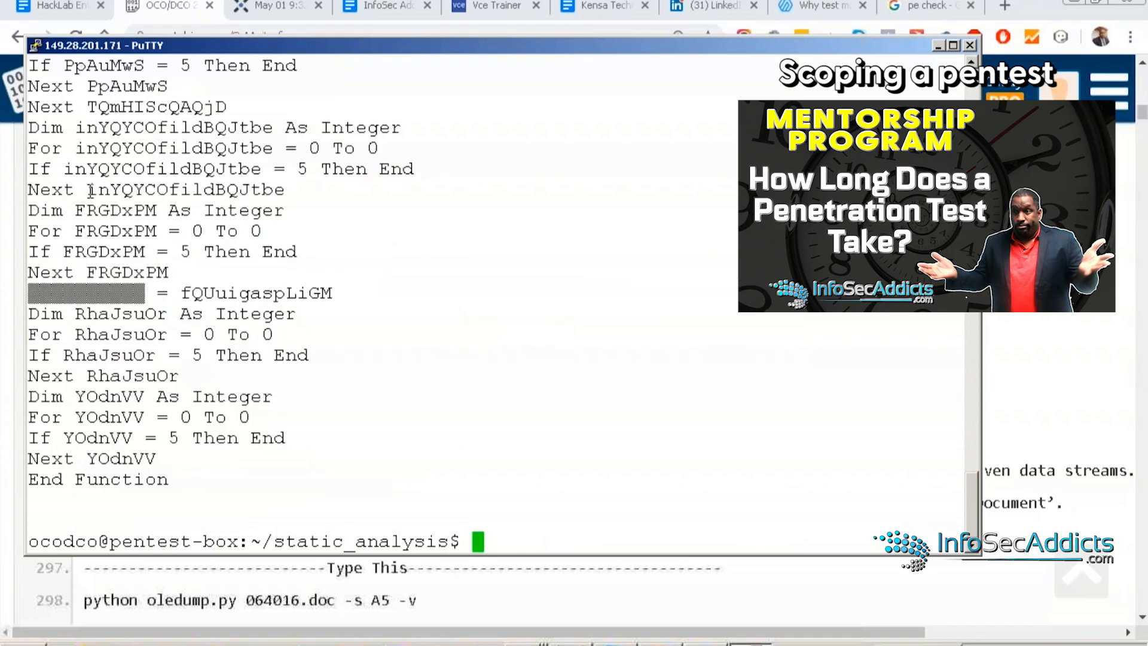
# Highlight the junk loop variables (inYQYCOfildBQJtbe, iYOdnVVIvQs) and enter the oledump -s A4 -v command.
pyautogui.doubleClick(161, 188)
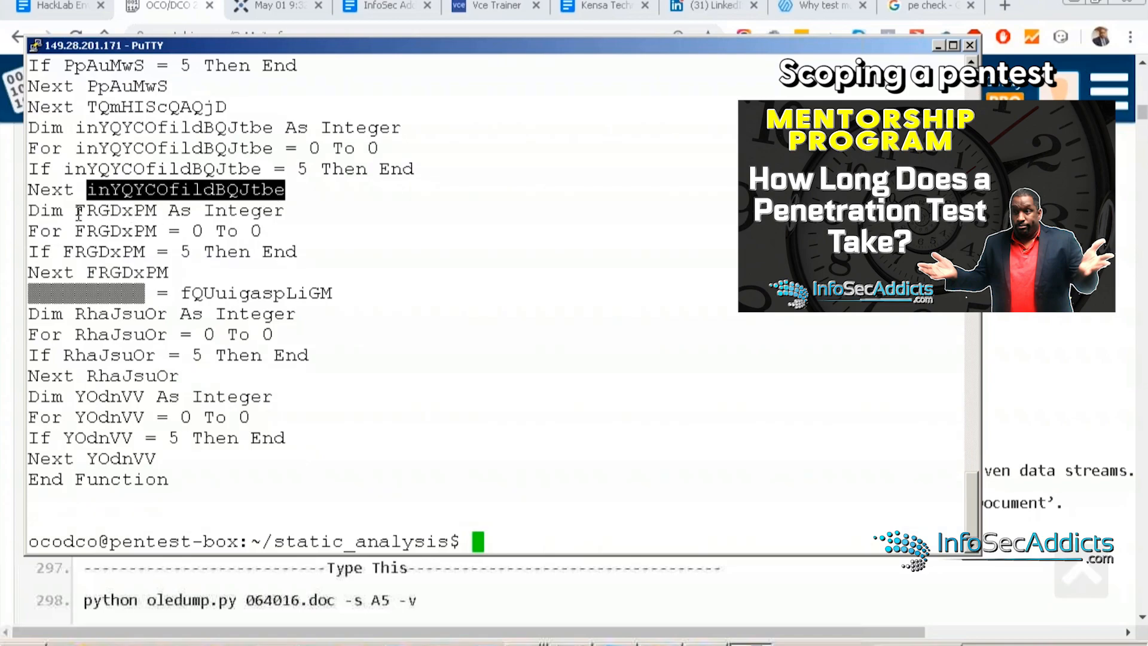
pyautogui.doubleClick(114, 211)
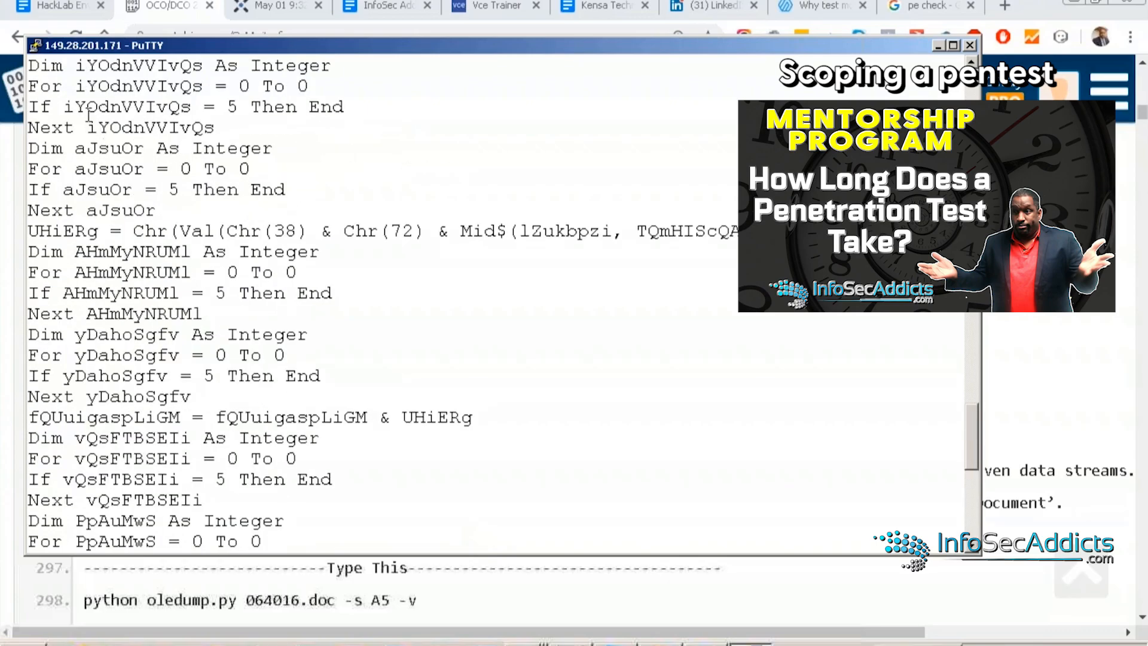
pyautogui.doubleClick(108, 107)
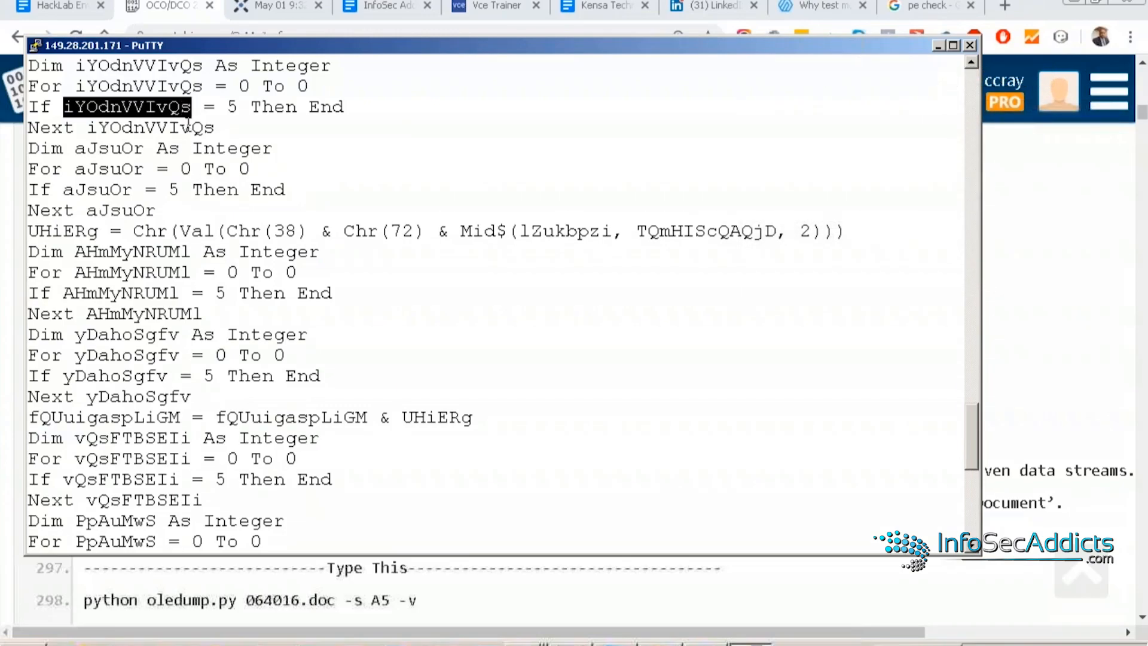
pyautogui.moveTo(208, 170)
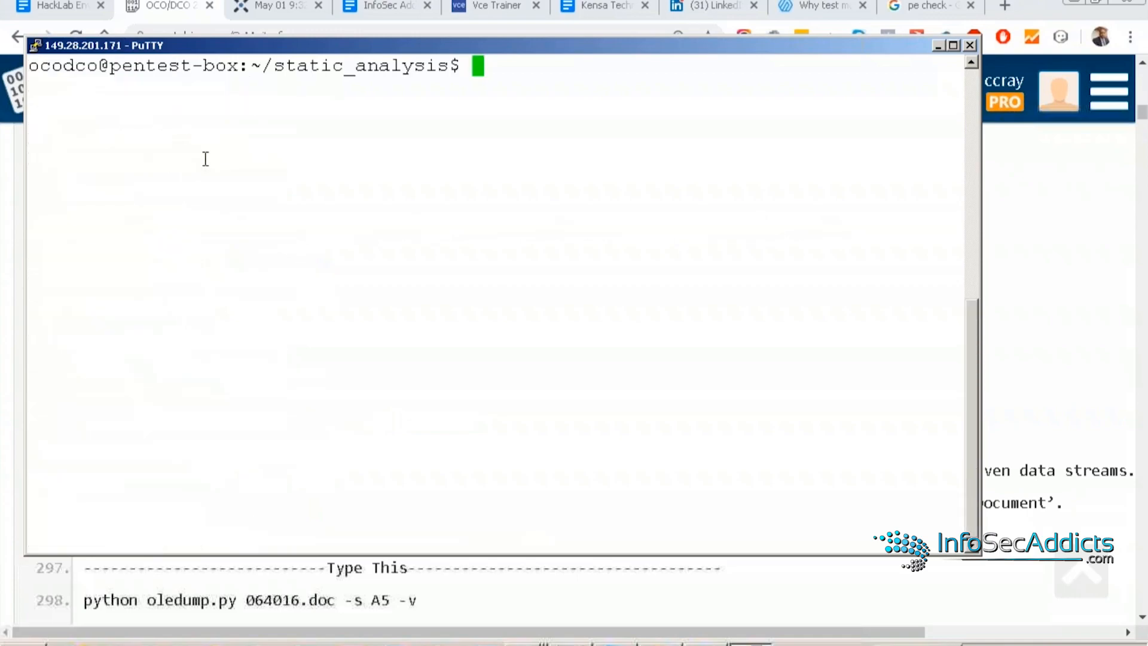
pyautogui.write('python oledump.py 064016.doc -s A4 -v')
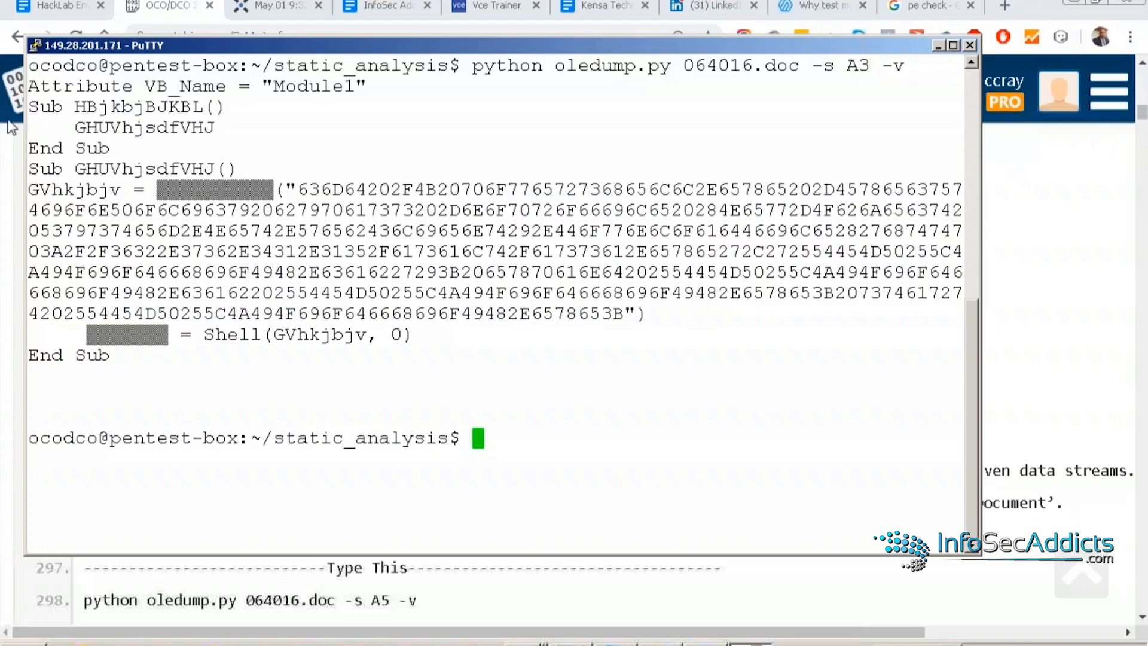
pyautogui.moveTo(46, 88)
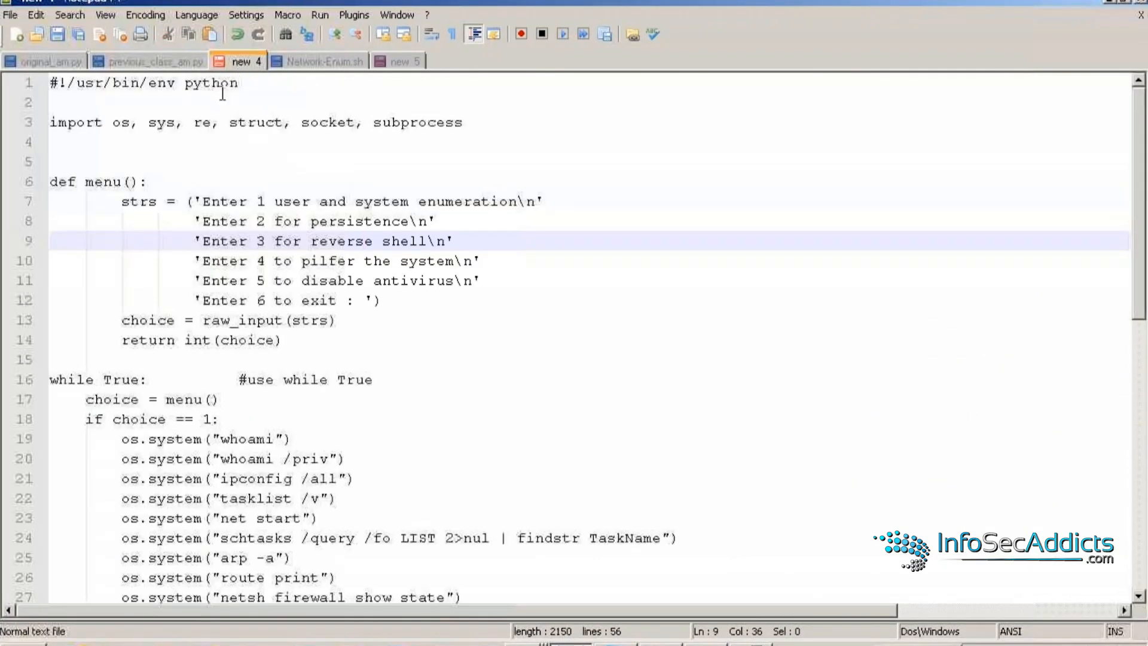
# Bring the PuTTY output forward, rerun oledump on stream A4 and add the macro code to the notes.
pyautogui.click(456, 62)
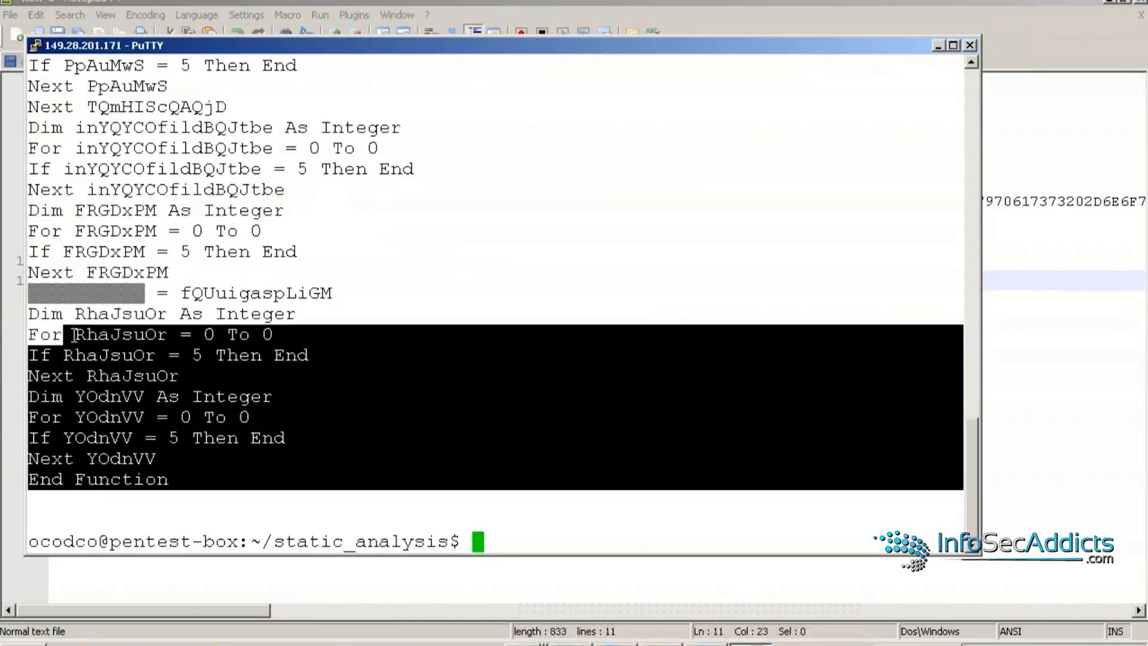
pyautogui.write('python oledump.py 064016.doc -s A4 -v')
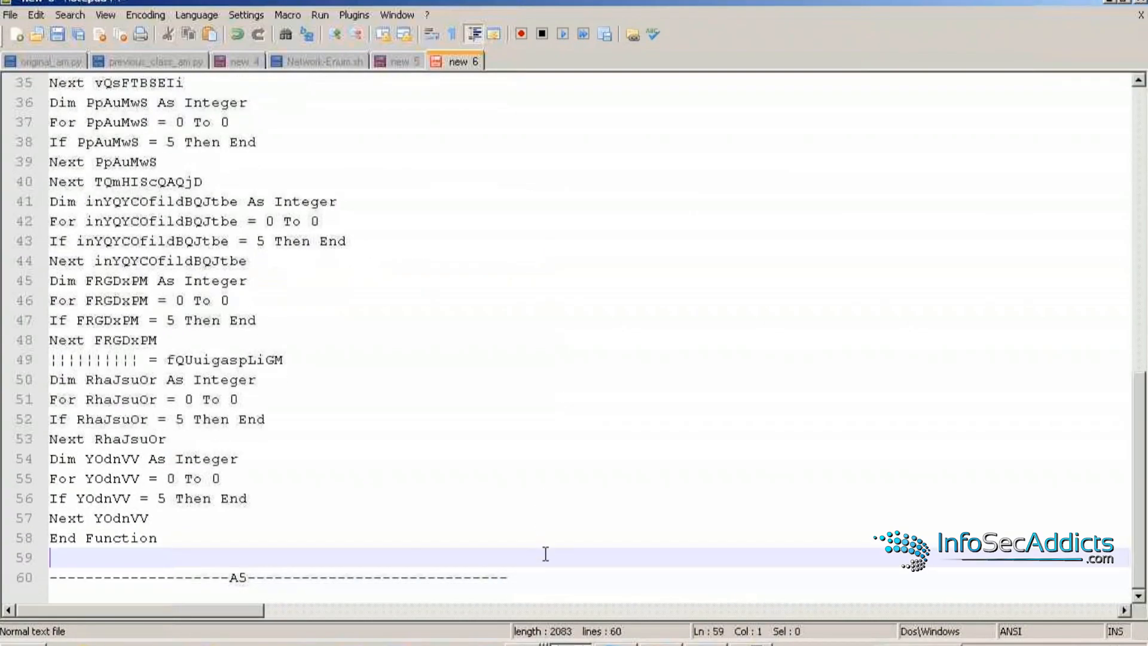
pyautogui.press('Enter')
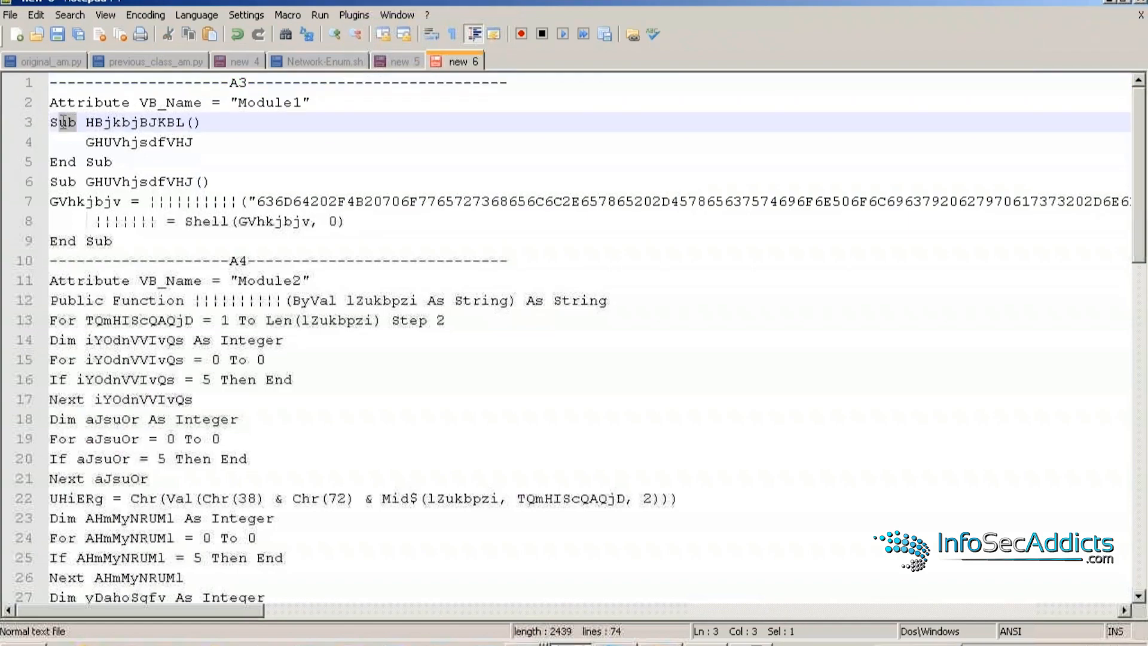
# Replace every HBjkbjBJKBL subroutine name with its A3 function label via Replace All.
pyautogui.click(92, 122)
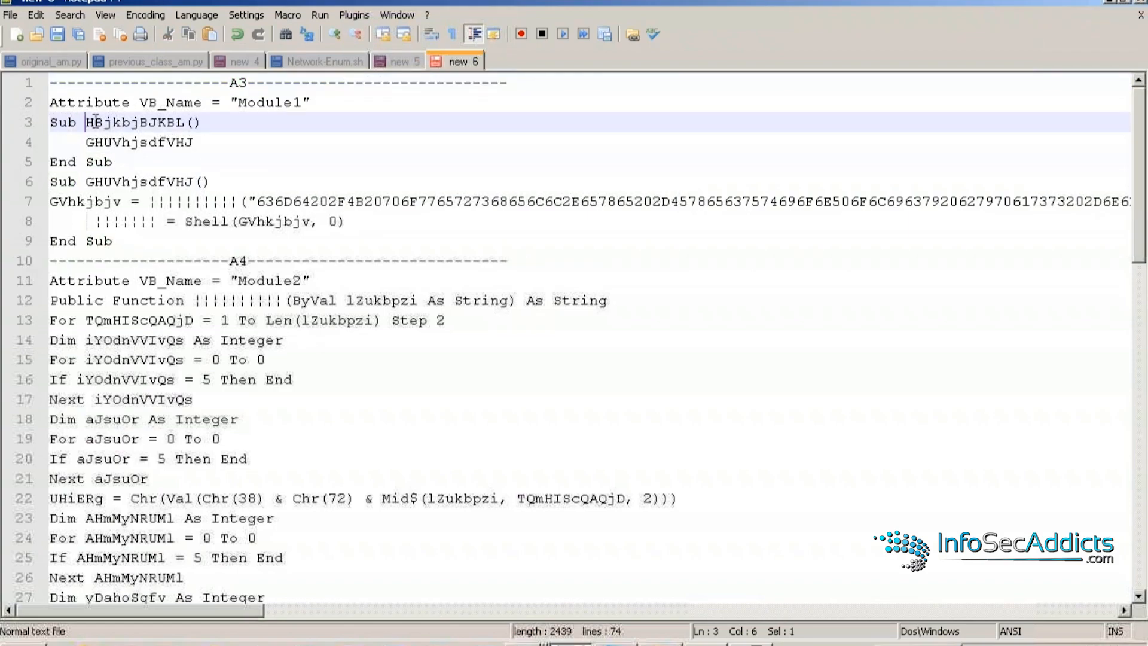
pyautogui.doubleClick(138, 122)
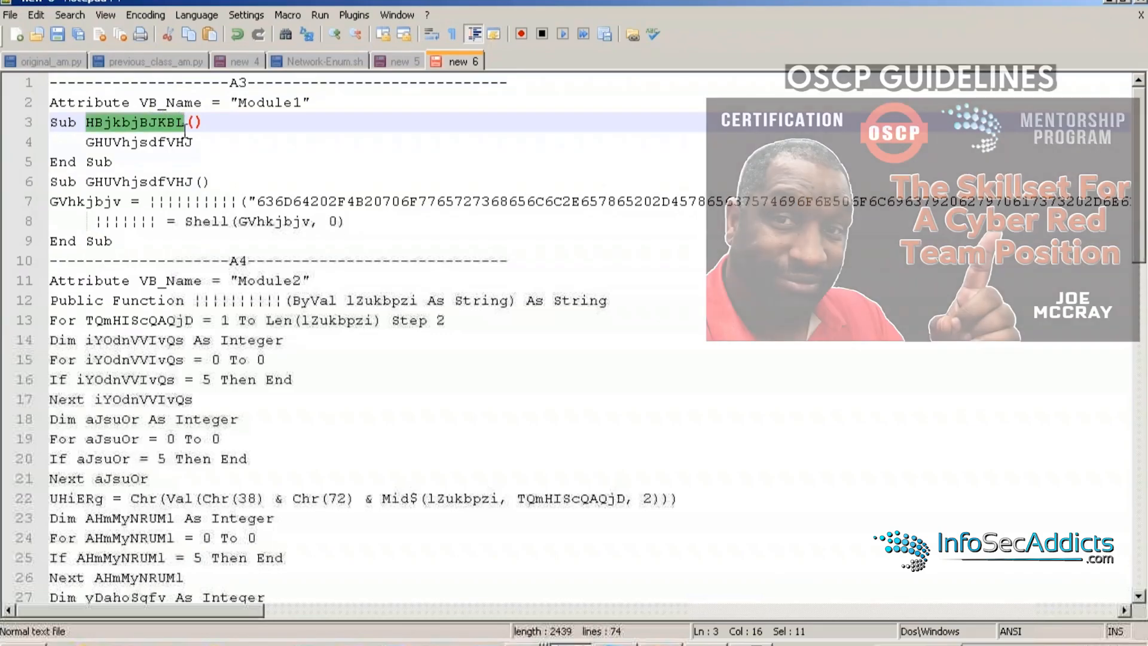
pyautogui.scroll(-3)
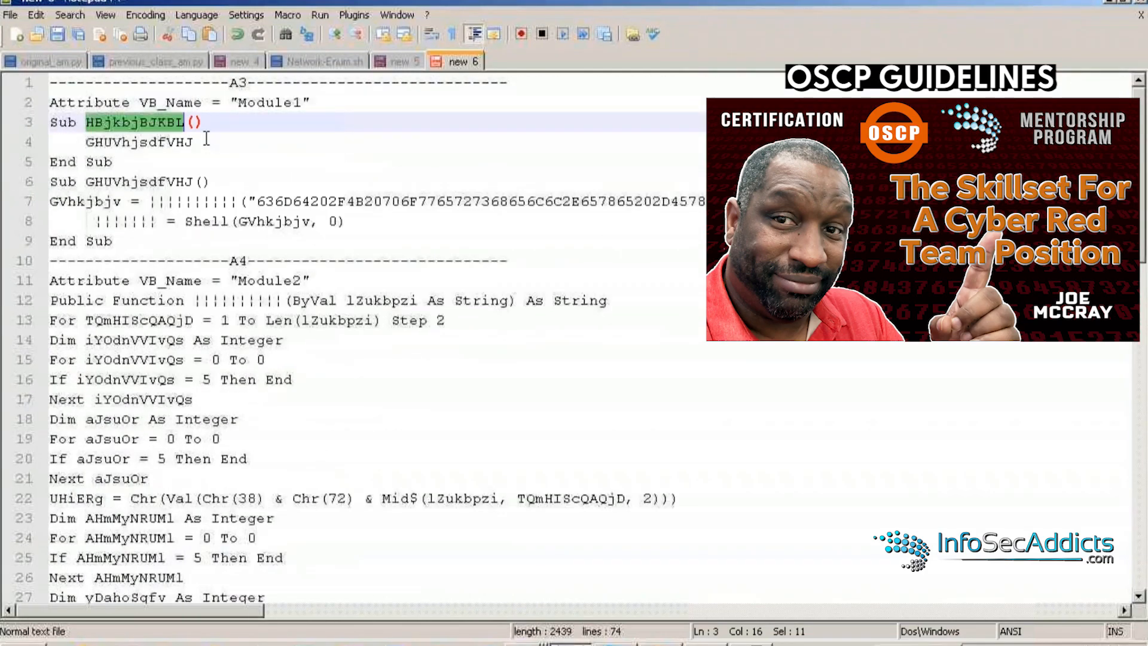
pyautogui.press('Ctrl+h')
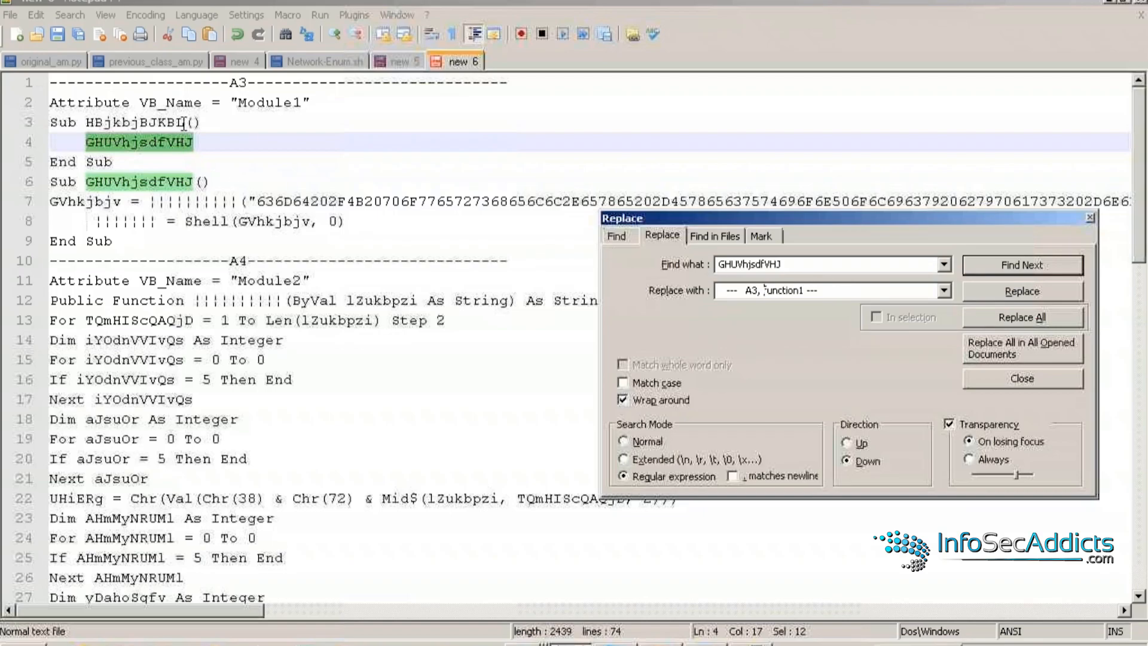
pyautogui.rightClick(120, 122)
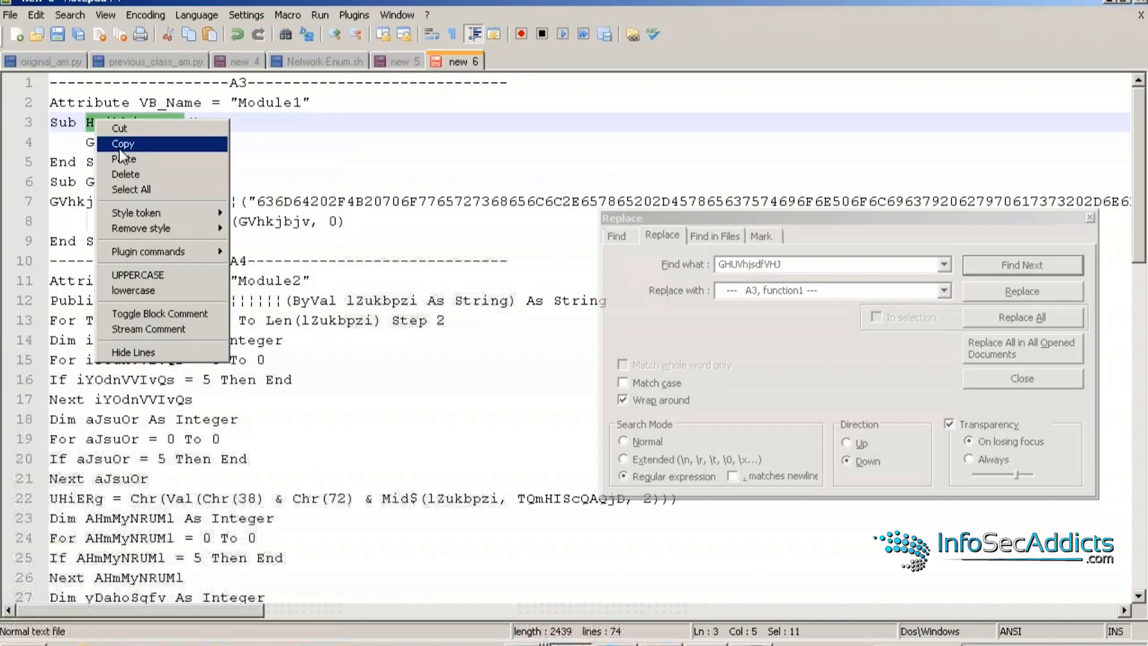
pyautogui.click(1023, 317)
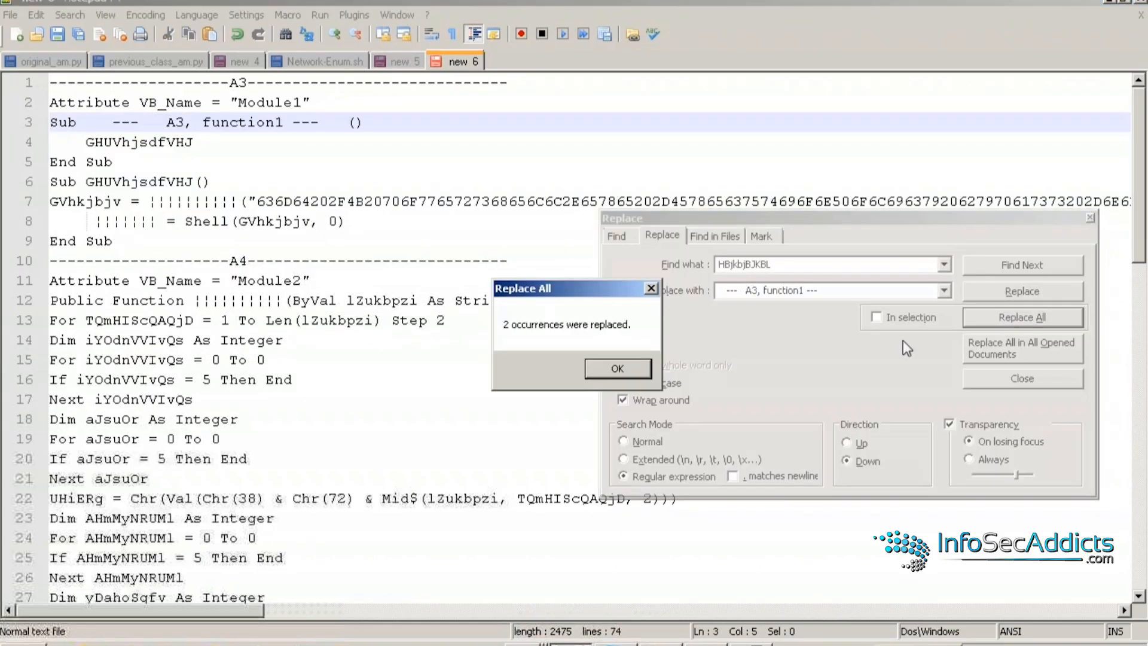
pyautogui.click(617, 368)
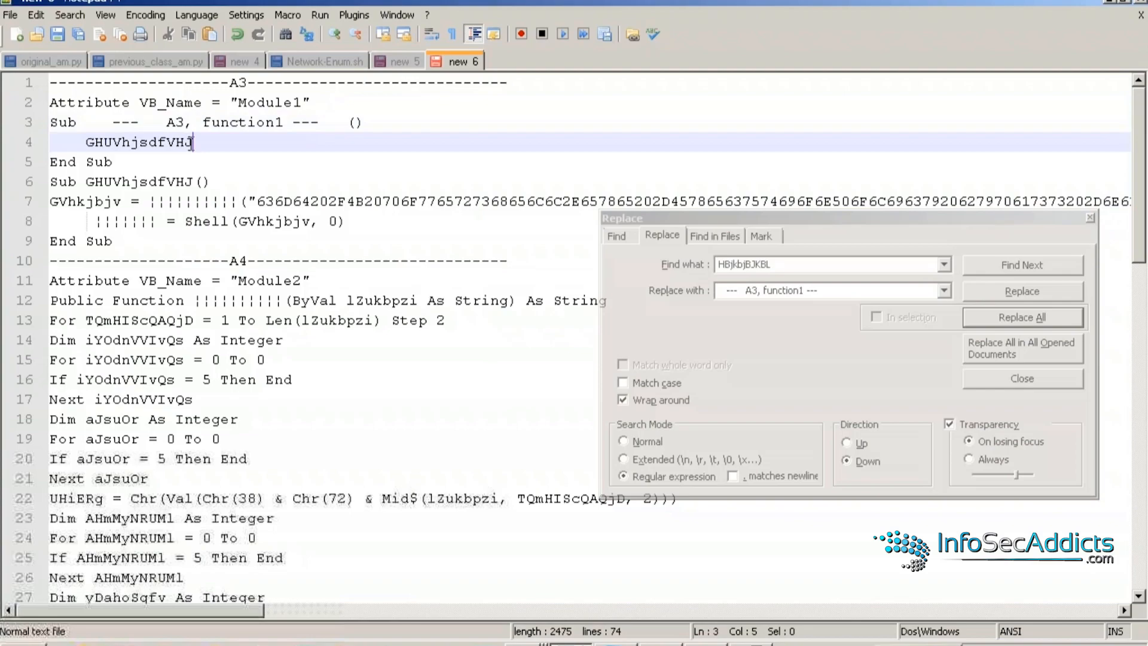
# Replace every GHUVhjsdfVHJ with '--- A3, function1, command 1 ---' and queue GVhkjbjv next.
pyautogui.doubleClick(139, 142)
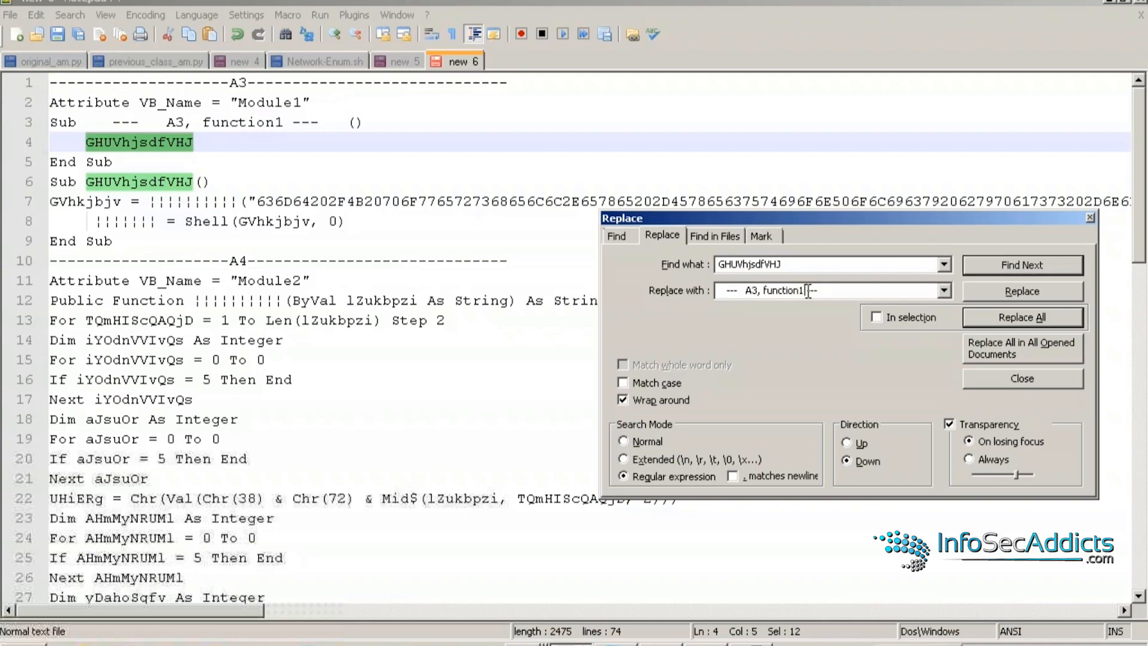
pyautogui.write(', c')
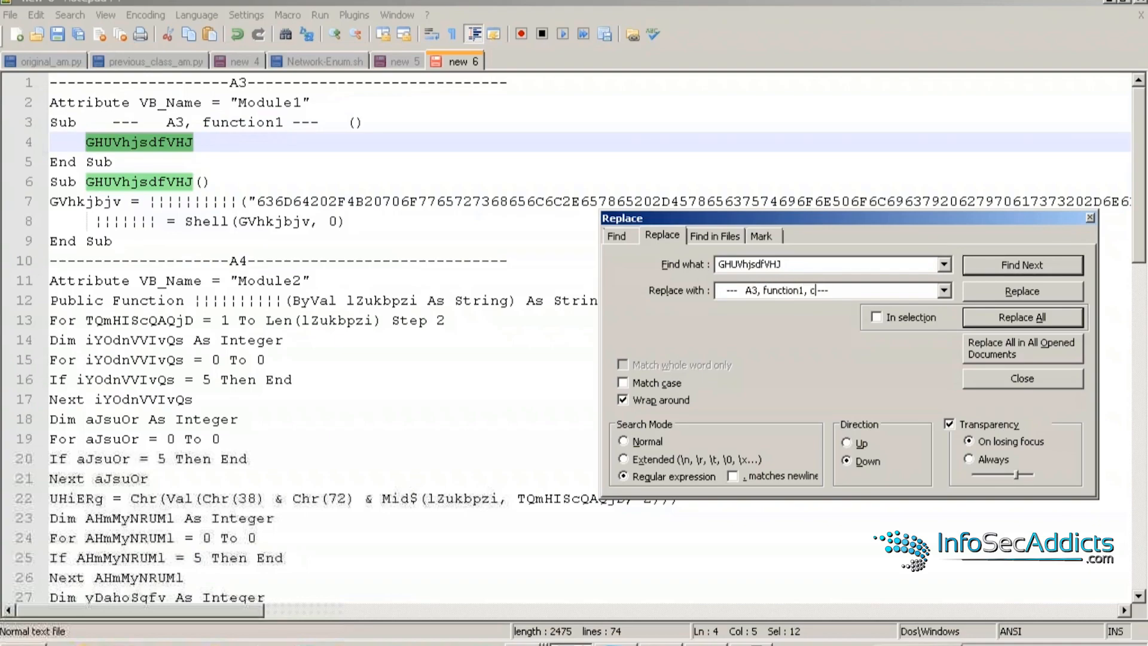
pyautogui.write('ommand 1 ---')
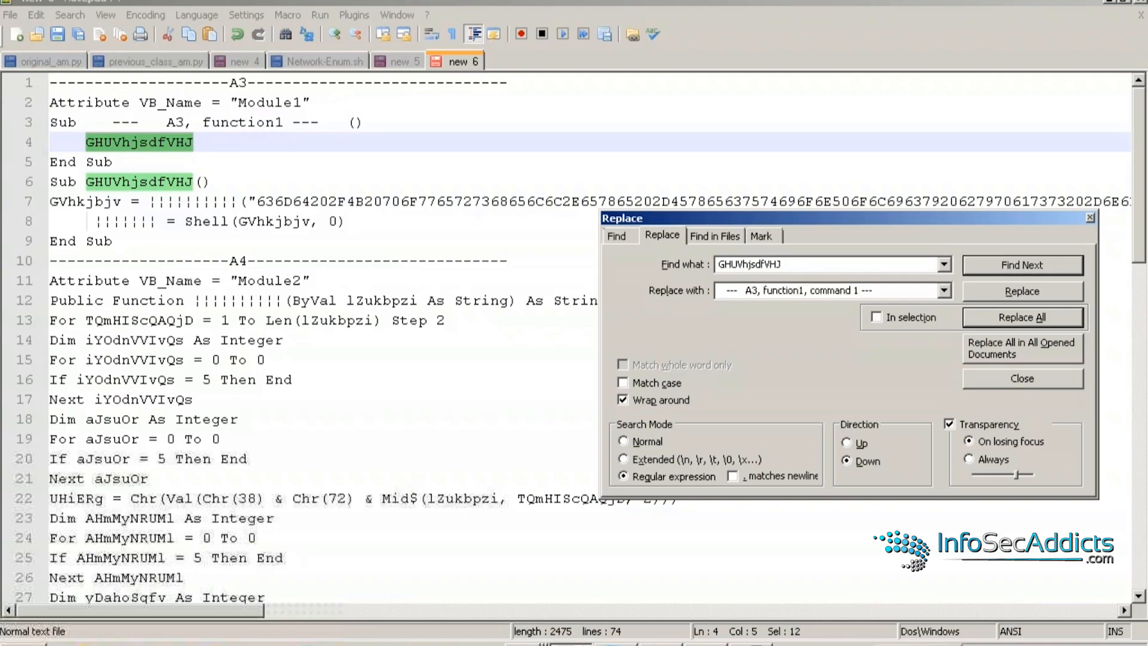
pyautogui.click(1023, 317)
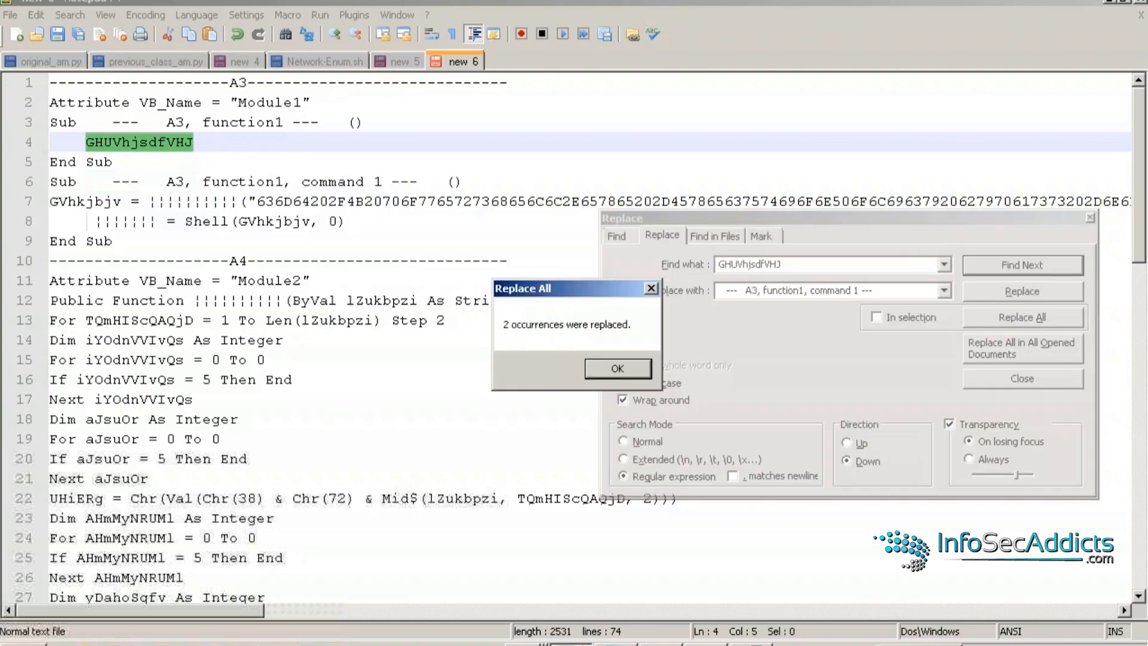
pyautogui.click(617, 369)
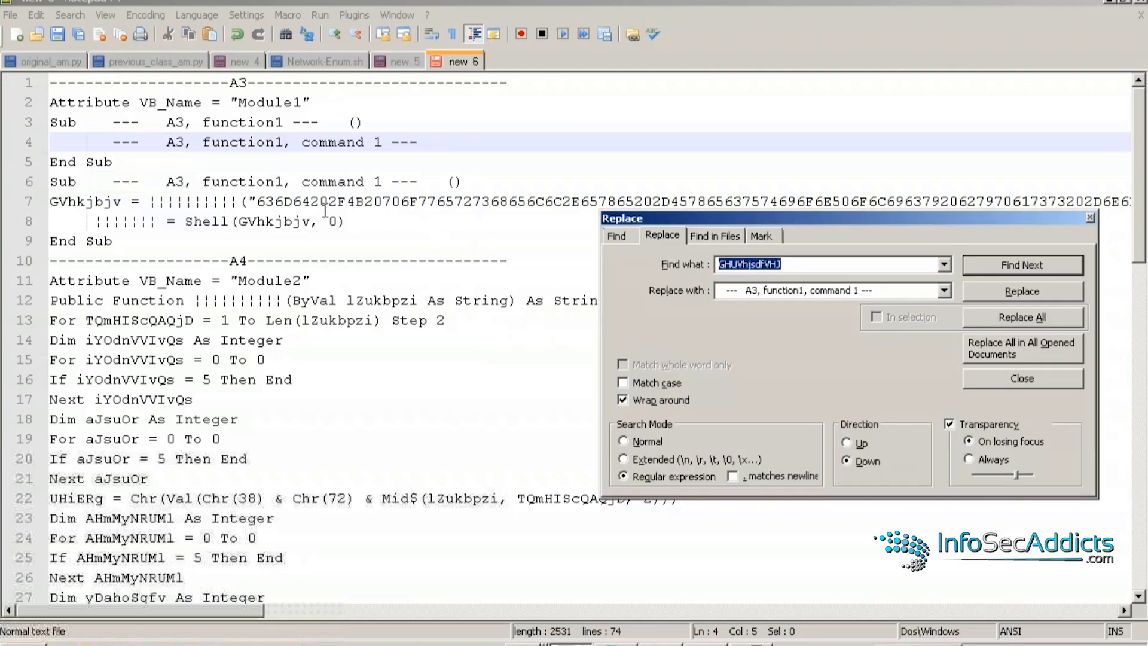
pyautogui.click(1023, 264)
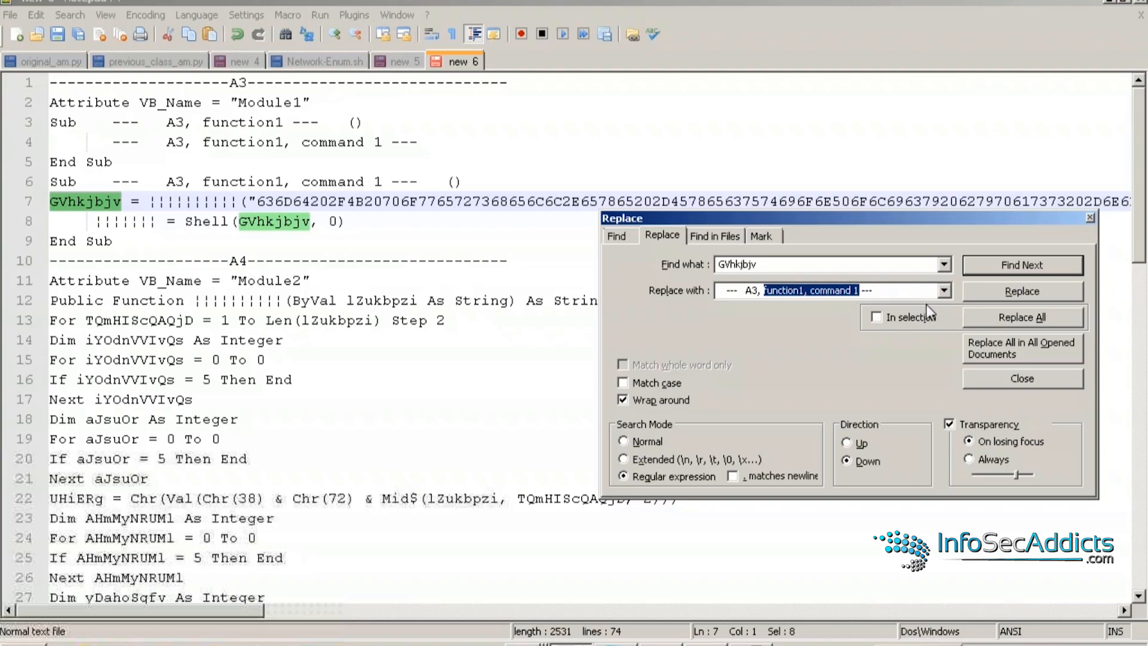
# Replace both GVhkjbjv occurrences with '--- A3, variable - long string ---'.
pyautogui.write('variable - long')
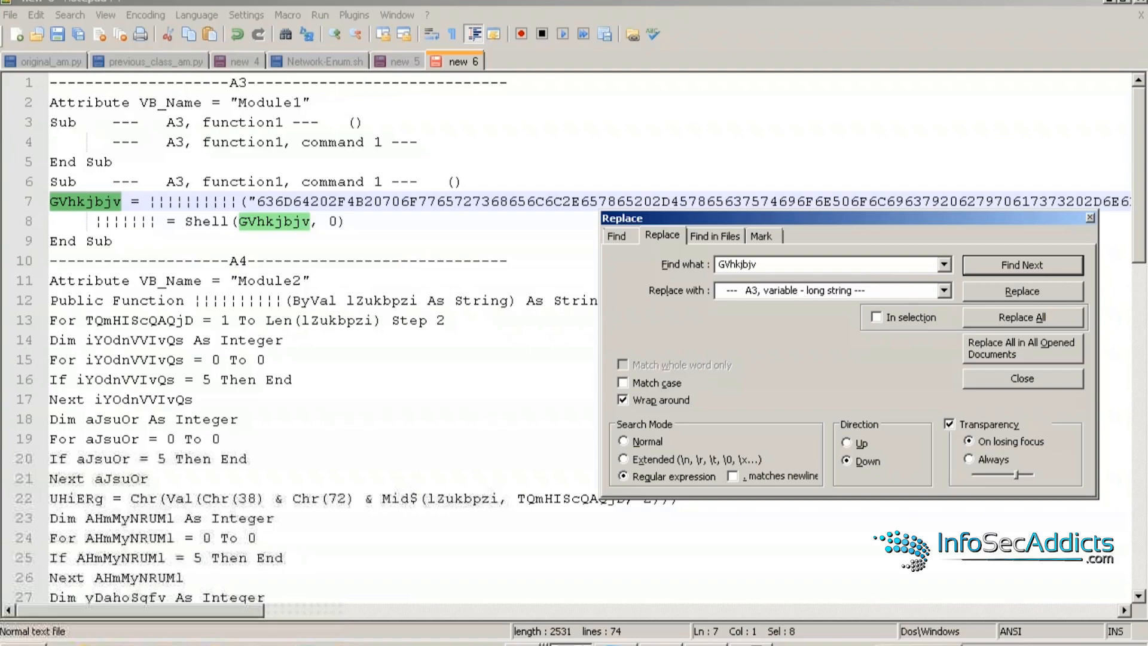
pyautogui.click(1024, 317)
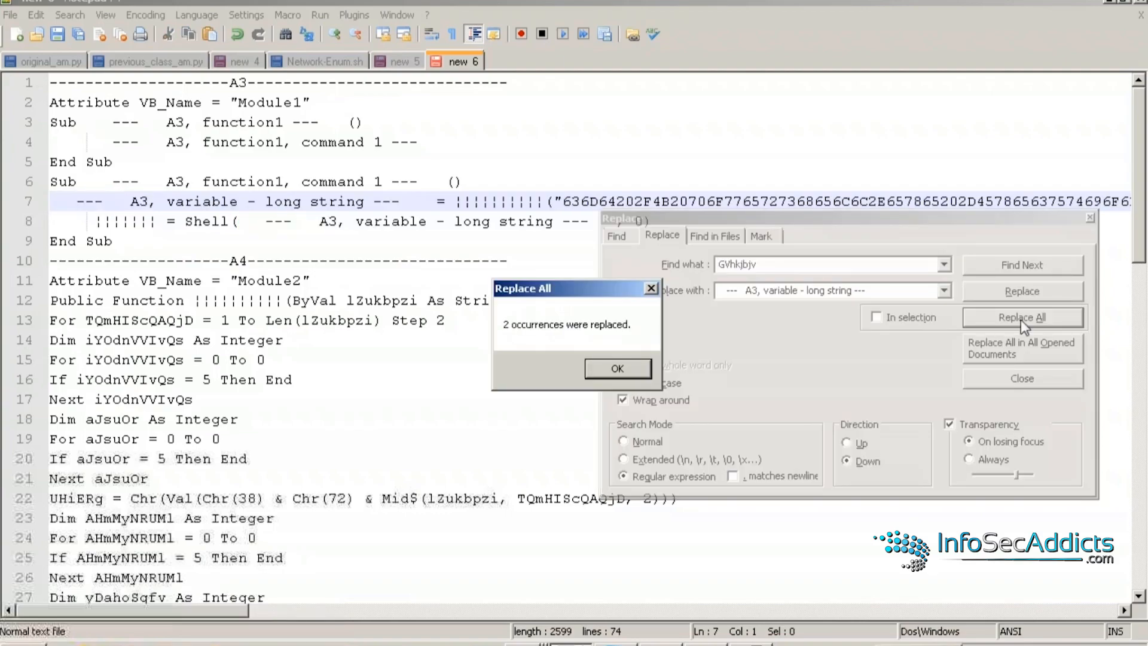
pyautogui.click(617, 368)
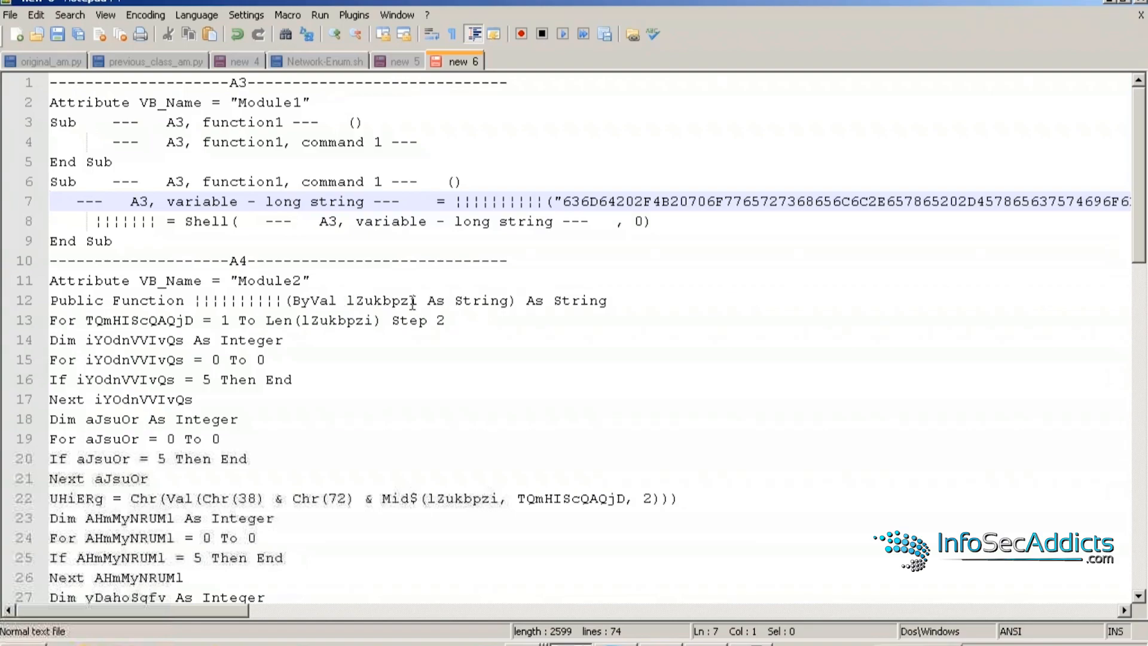
# Replace every lZukbpzi with '--- A4, function1, argument1 ---' and close the Replace dialog.
pyautogui.doubleClick(386, 301)
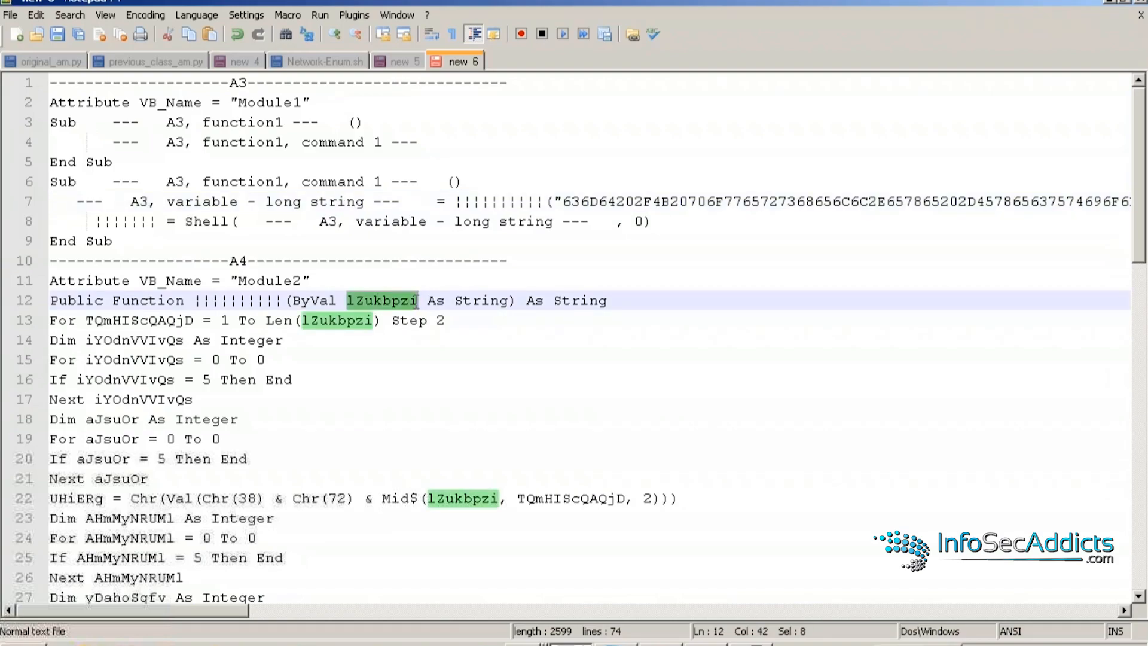
pyautogui.press('Ctrl+h')
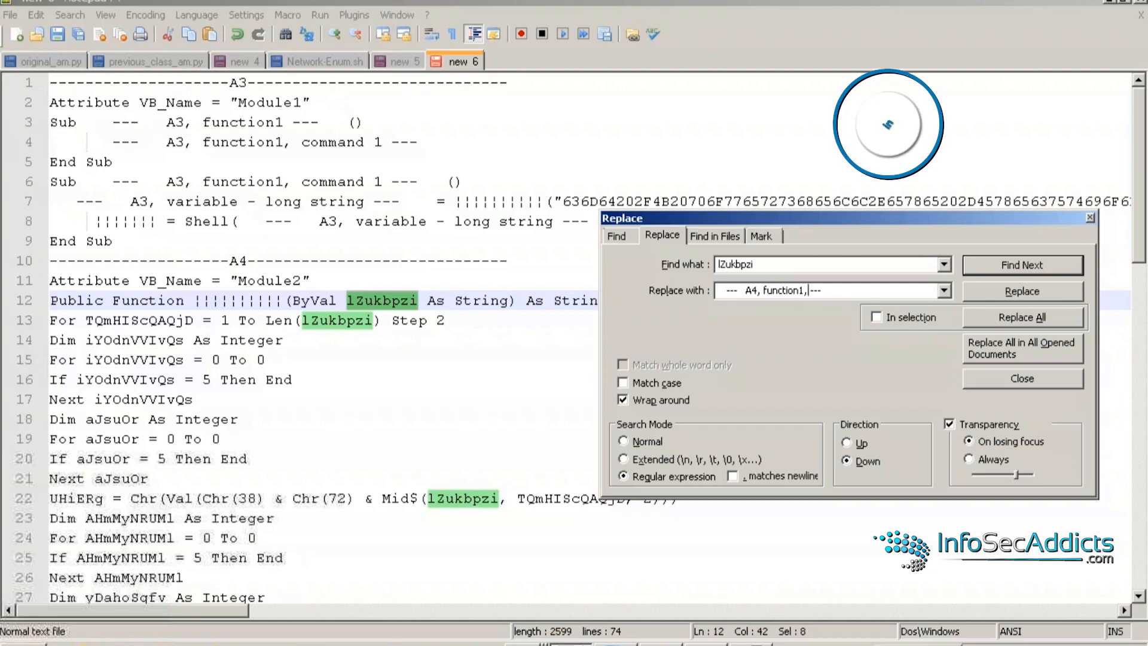
pyautogui.write('a')
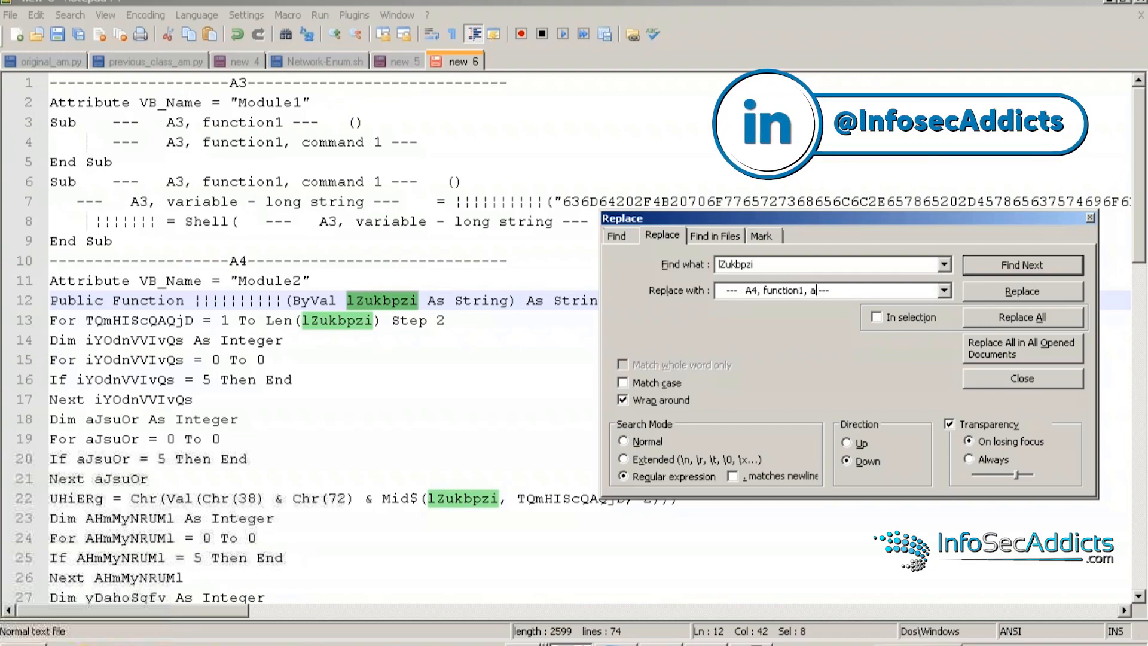
pyautogui.write('rgumet')
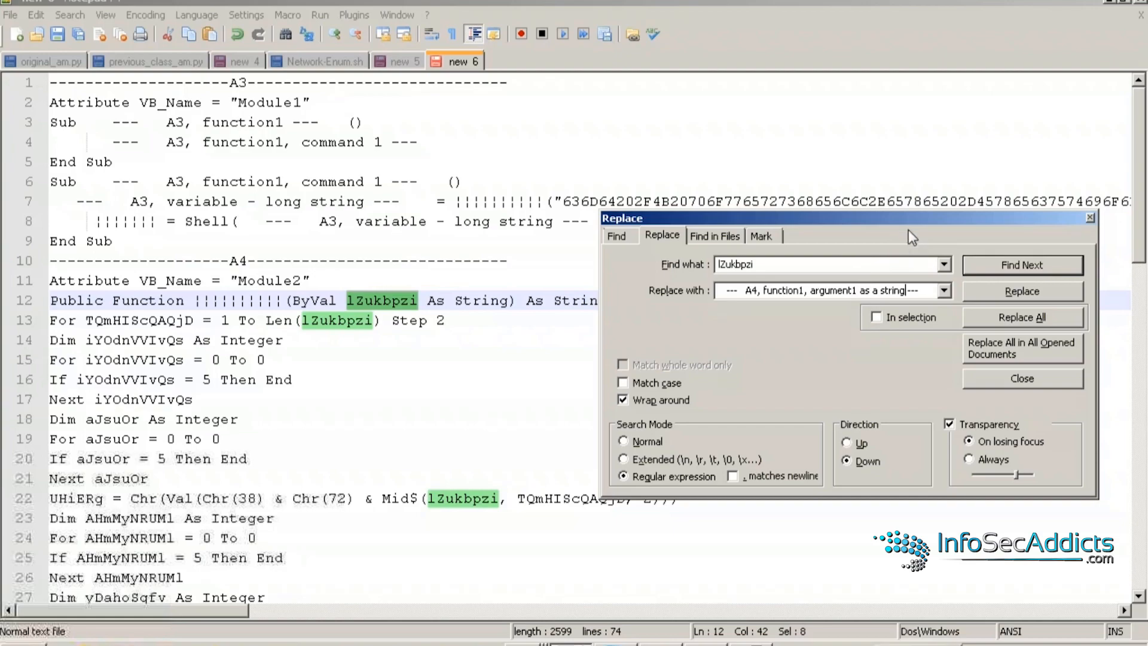
pyautogui.moveTo(913, 232)
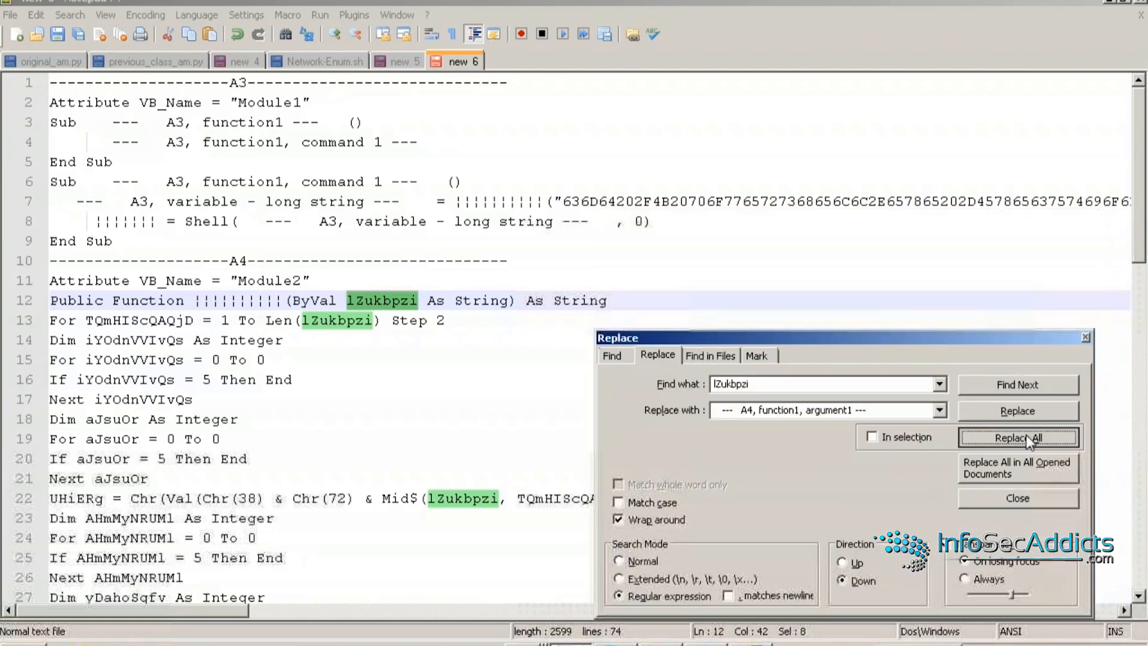
pyautogui.click(1019, 437)
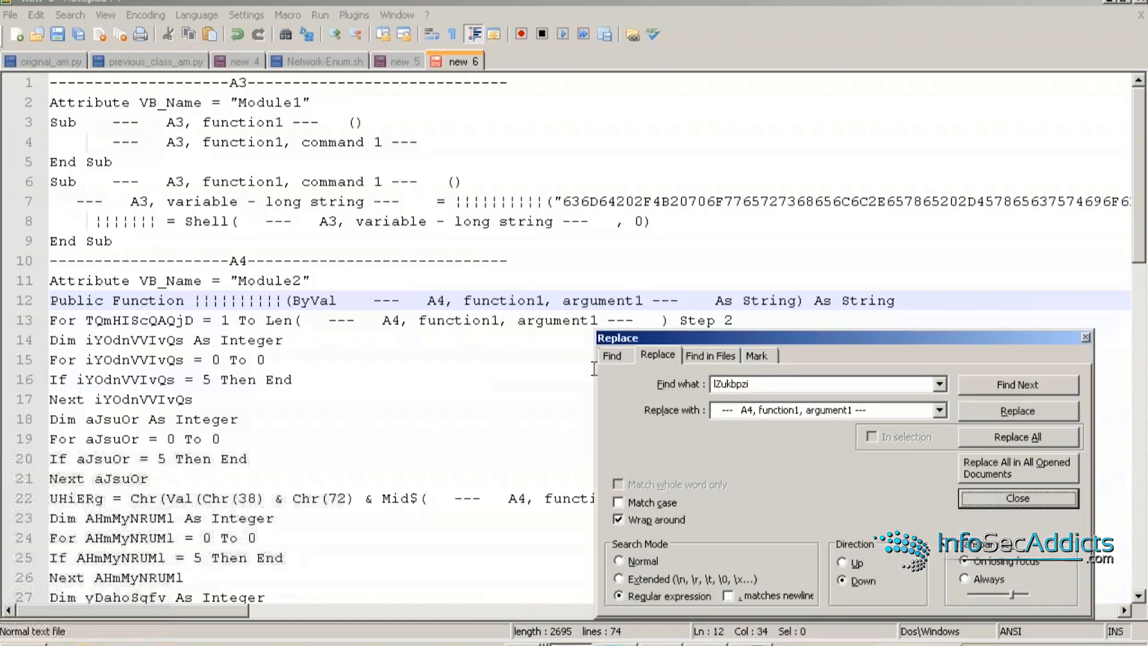
pyautogui.click(1019, 499)
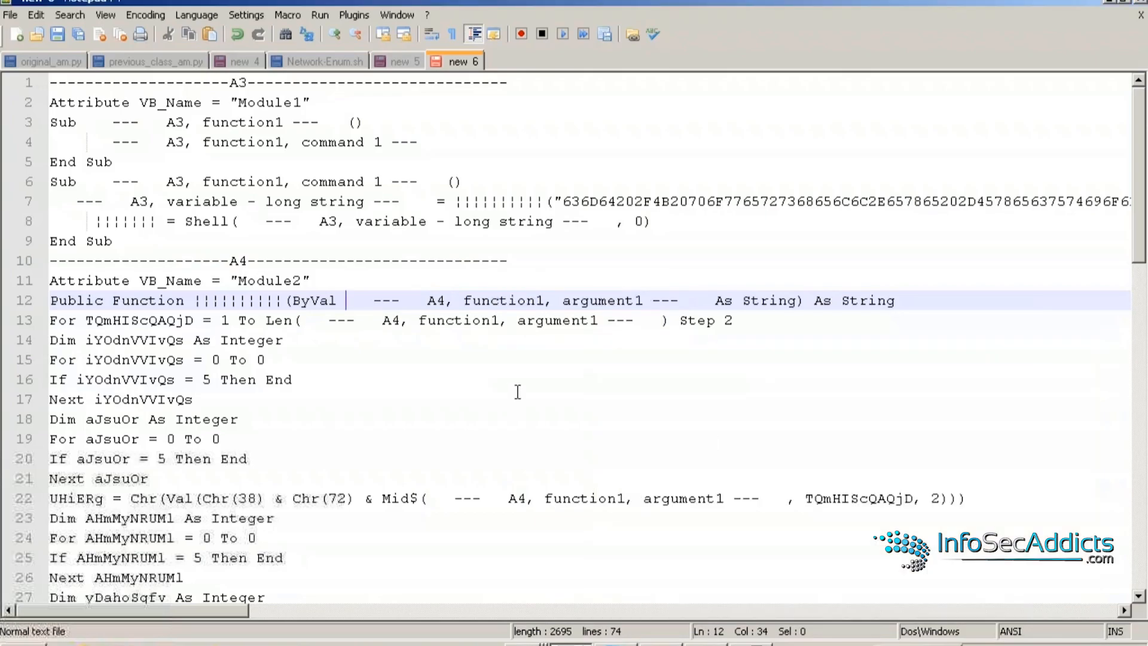
pyautogui.scroll(-3)
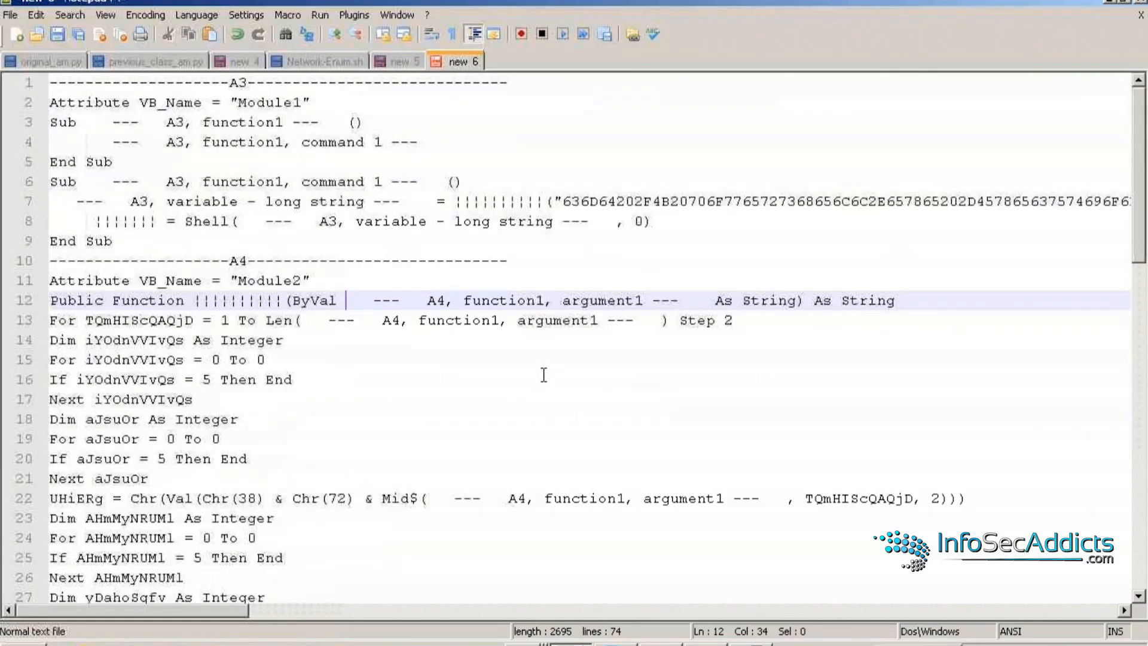
pyautogui.moveTo(581, 383)
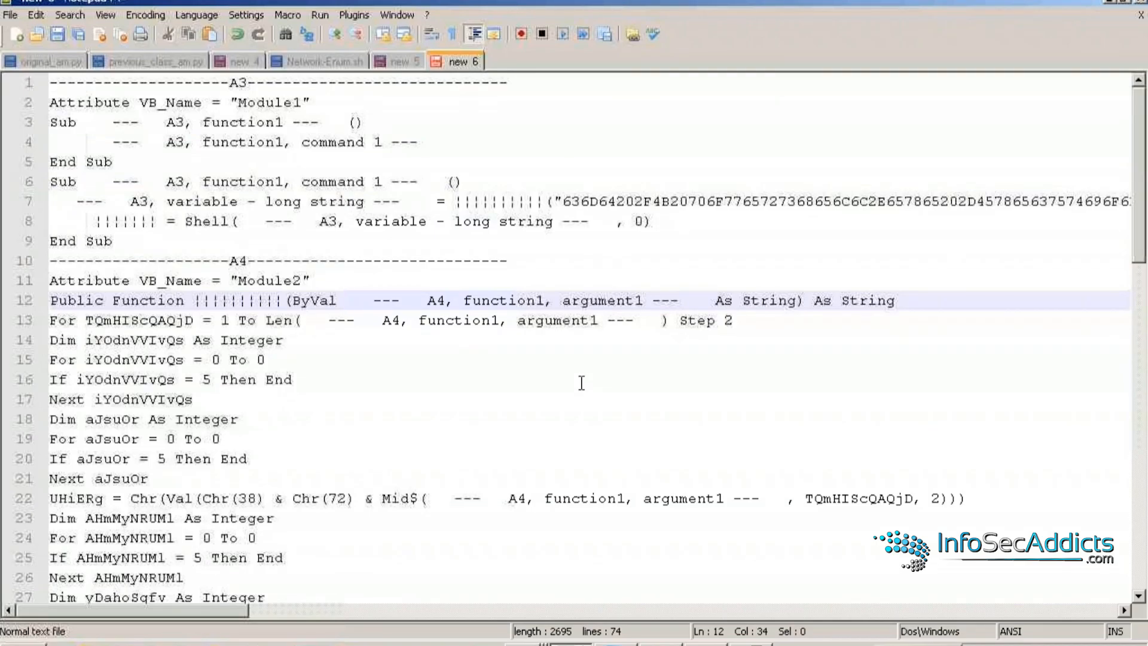
pyautogui.moveTo(574, 383)
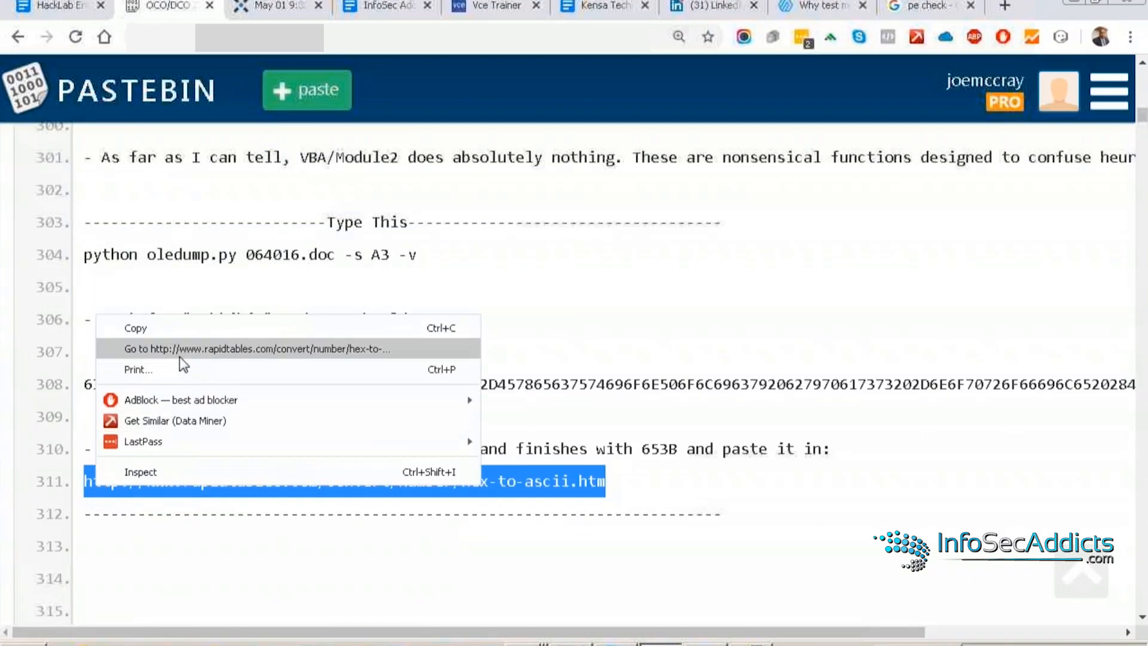
# Follow the rapidtables.com hex-to-ASCII converter link from the Pastebin notes.
pyautogui.click(256, 349)
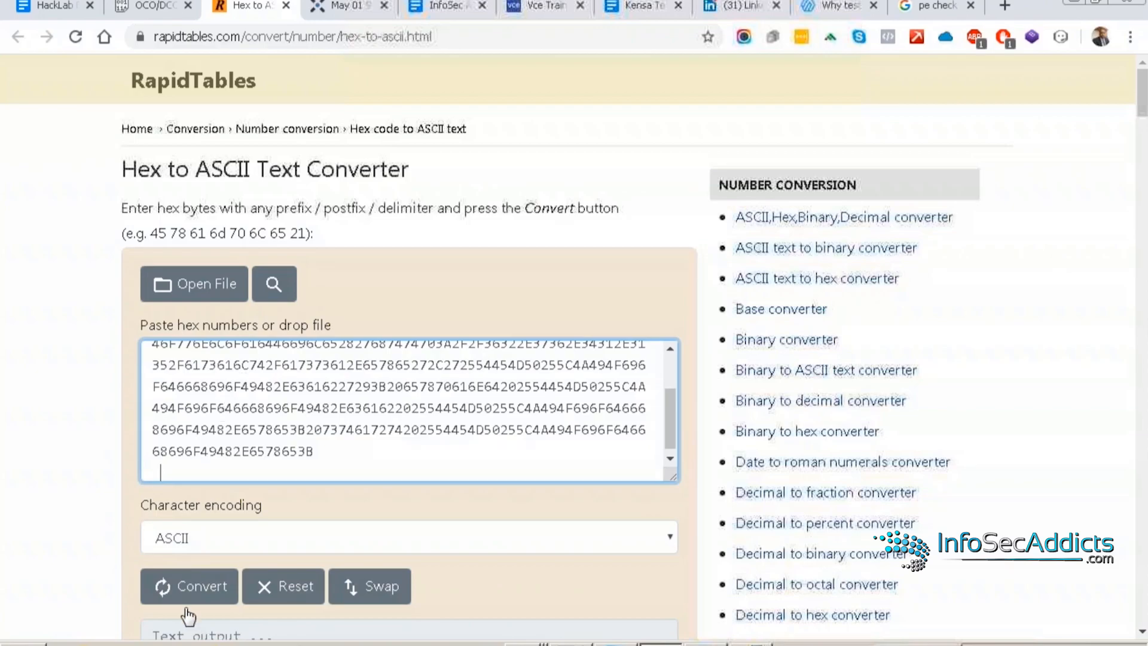
# Convert the Module1 hex to ASCII, revealing the PowerShell cab download from 62.76.41.15 expanded to an exe in TEMP.
pyautogui.click(189, 602)
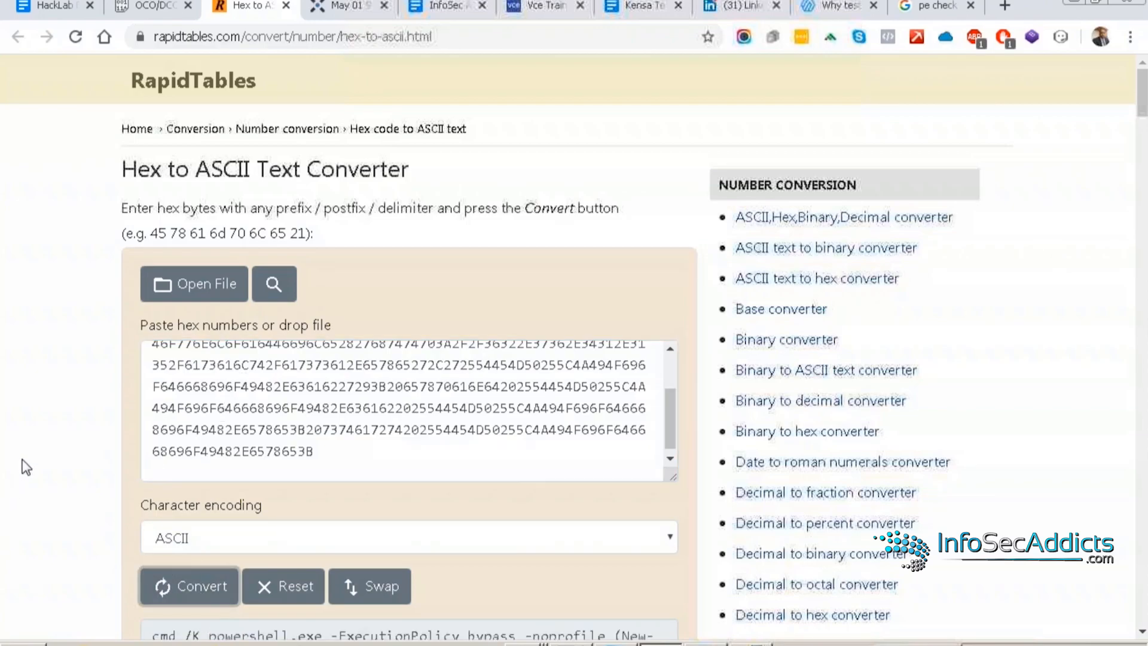
pyautogui.scroll(-3)
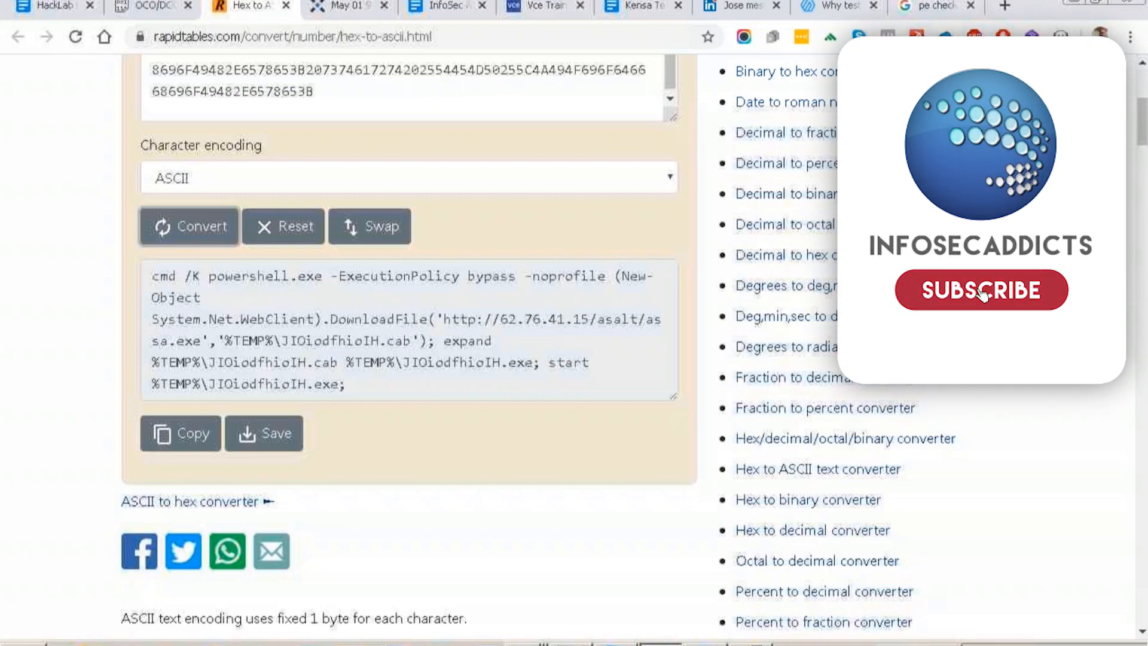
pyautogui.click(981, 291)
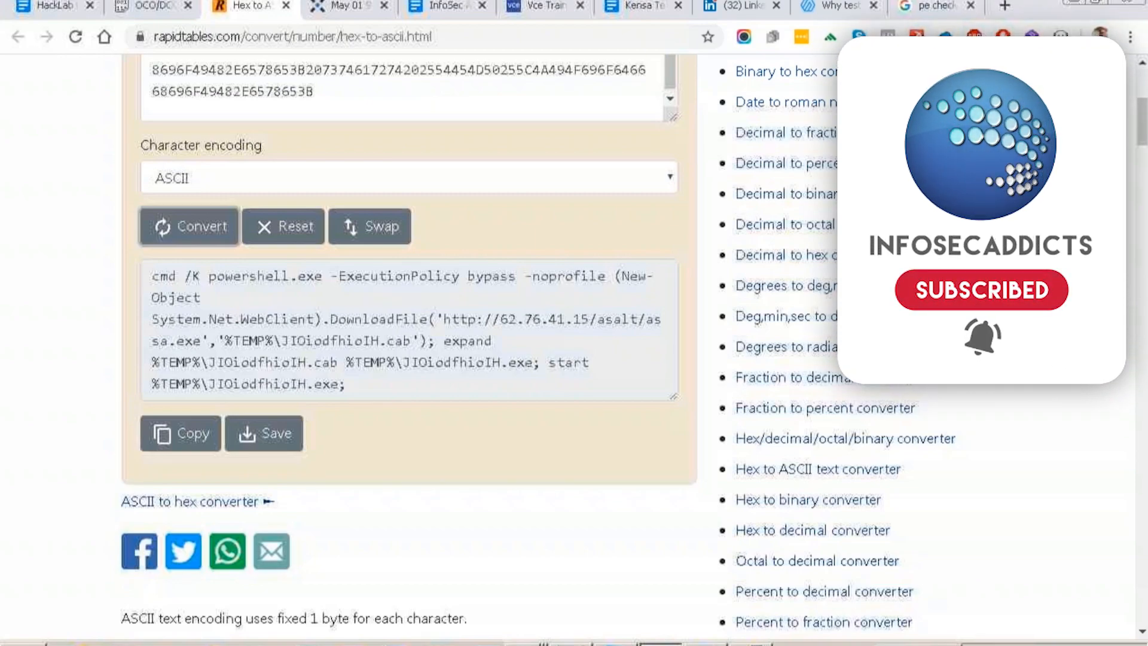